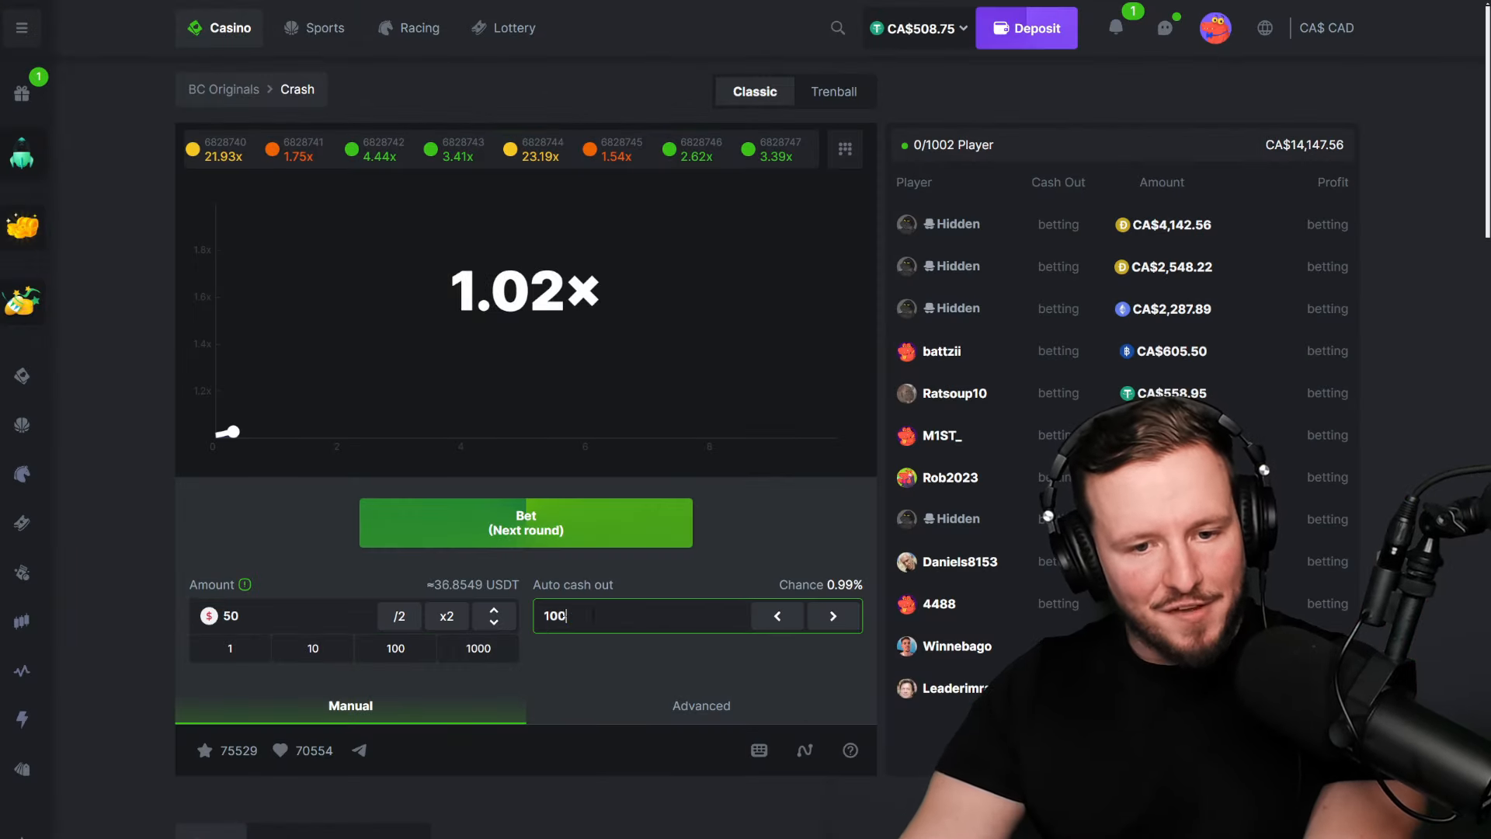
Place a 50 bet at 5x auto cash-out, then a 68 bet at 2x
left_click(525, 522)
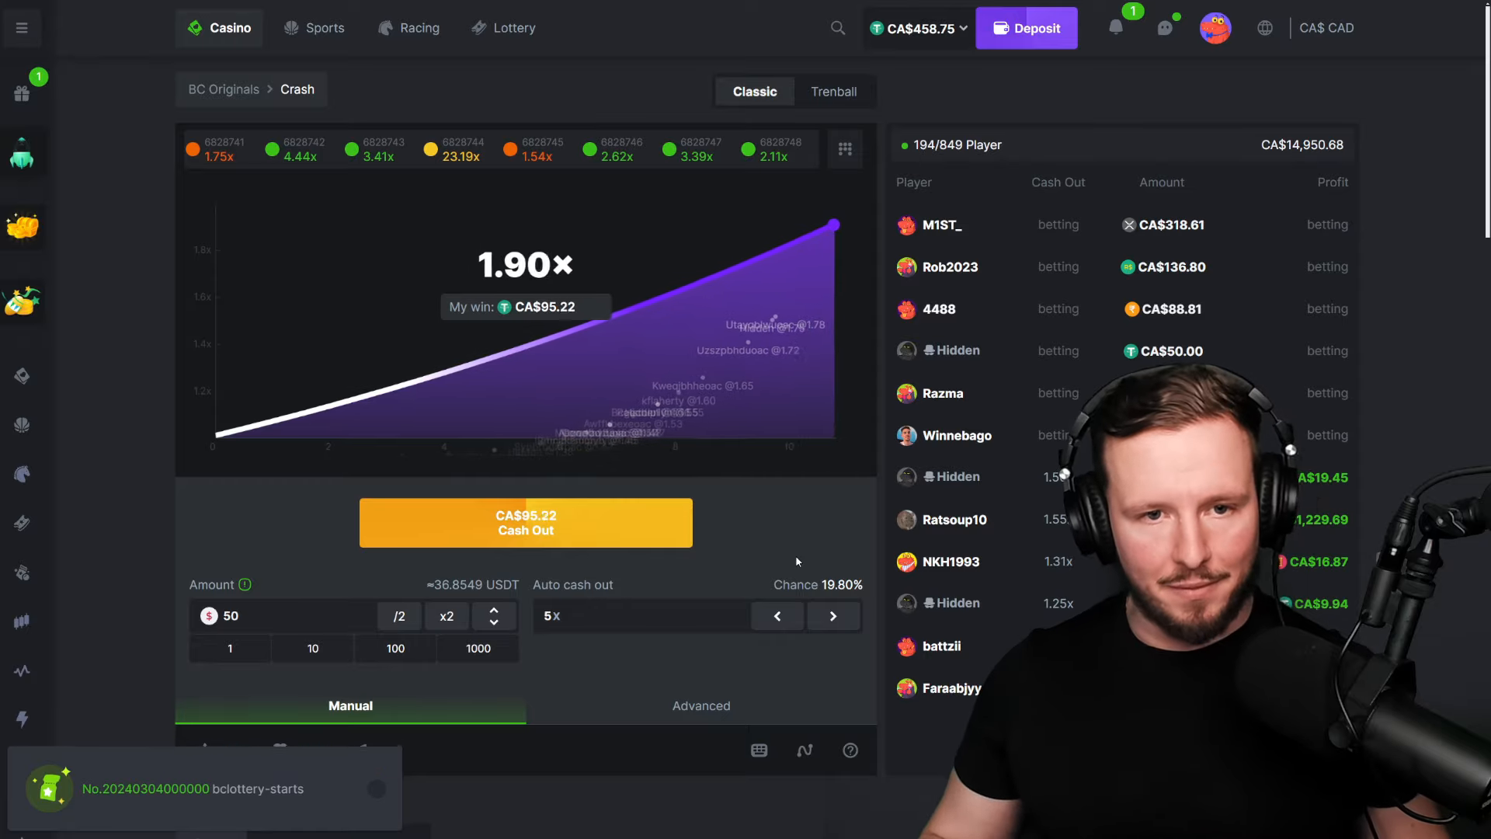
left_click(525, 522)
type("2")
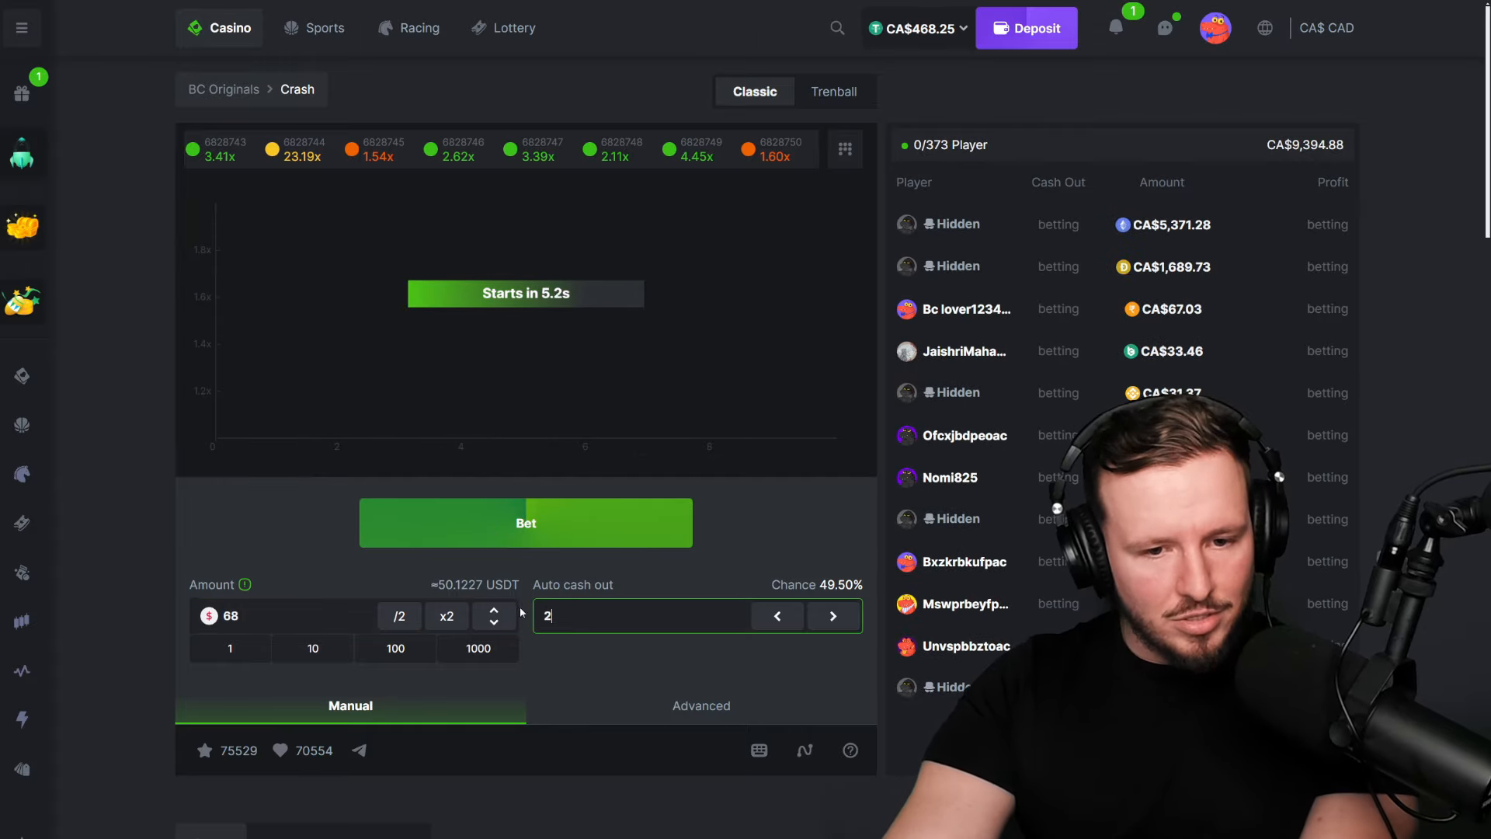
Place a 100 bet with a 2.5x auto cash-out for the live round
left_click(525, 522)
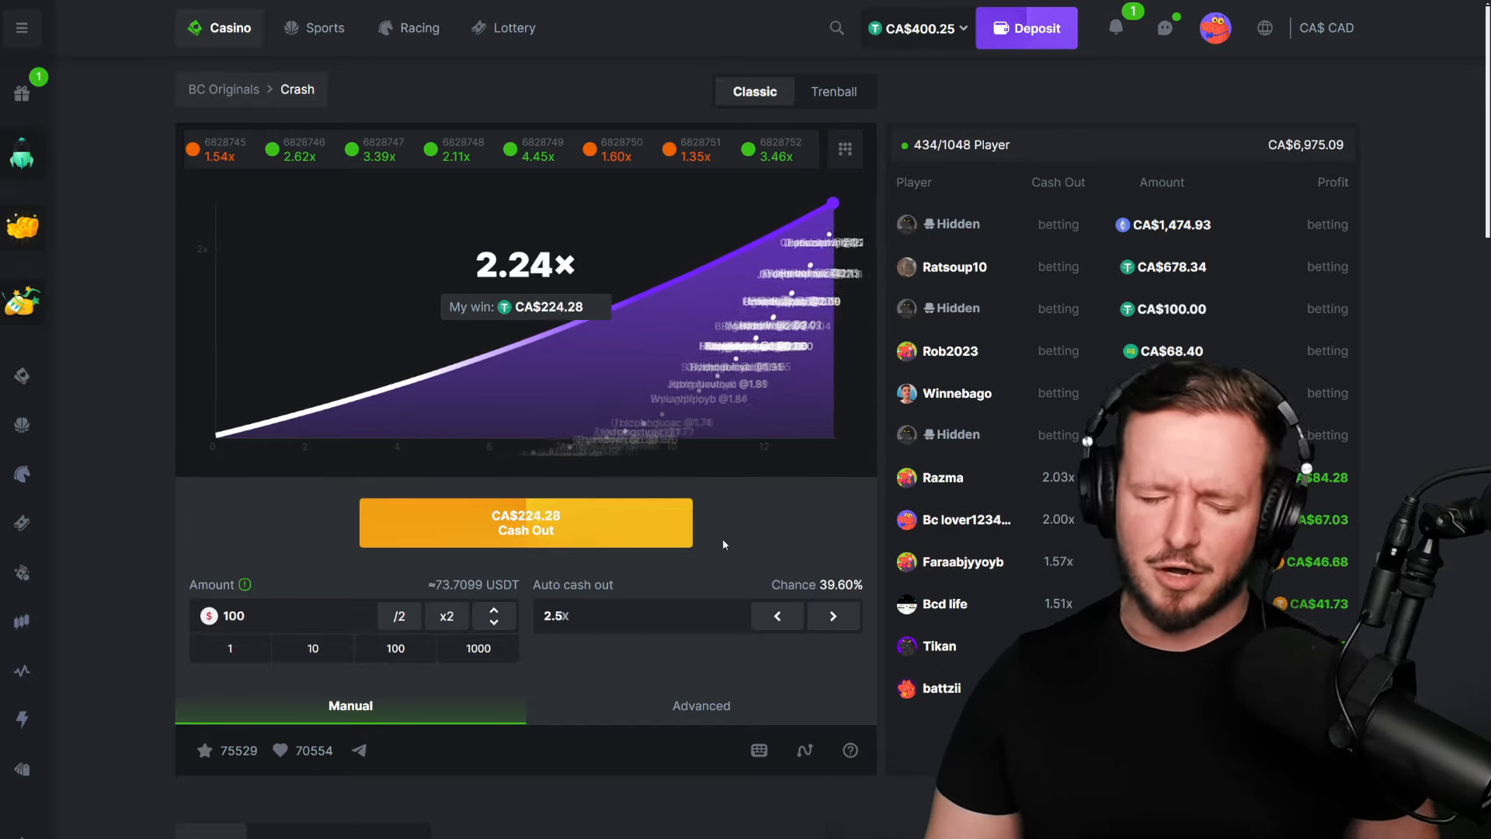
Place a 50 bet at 1.5x auto cash-out, then enter a 222 bet at 2.22x
left_click(525, 522)
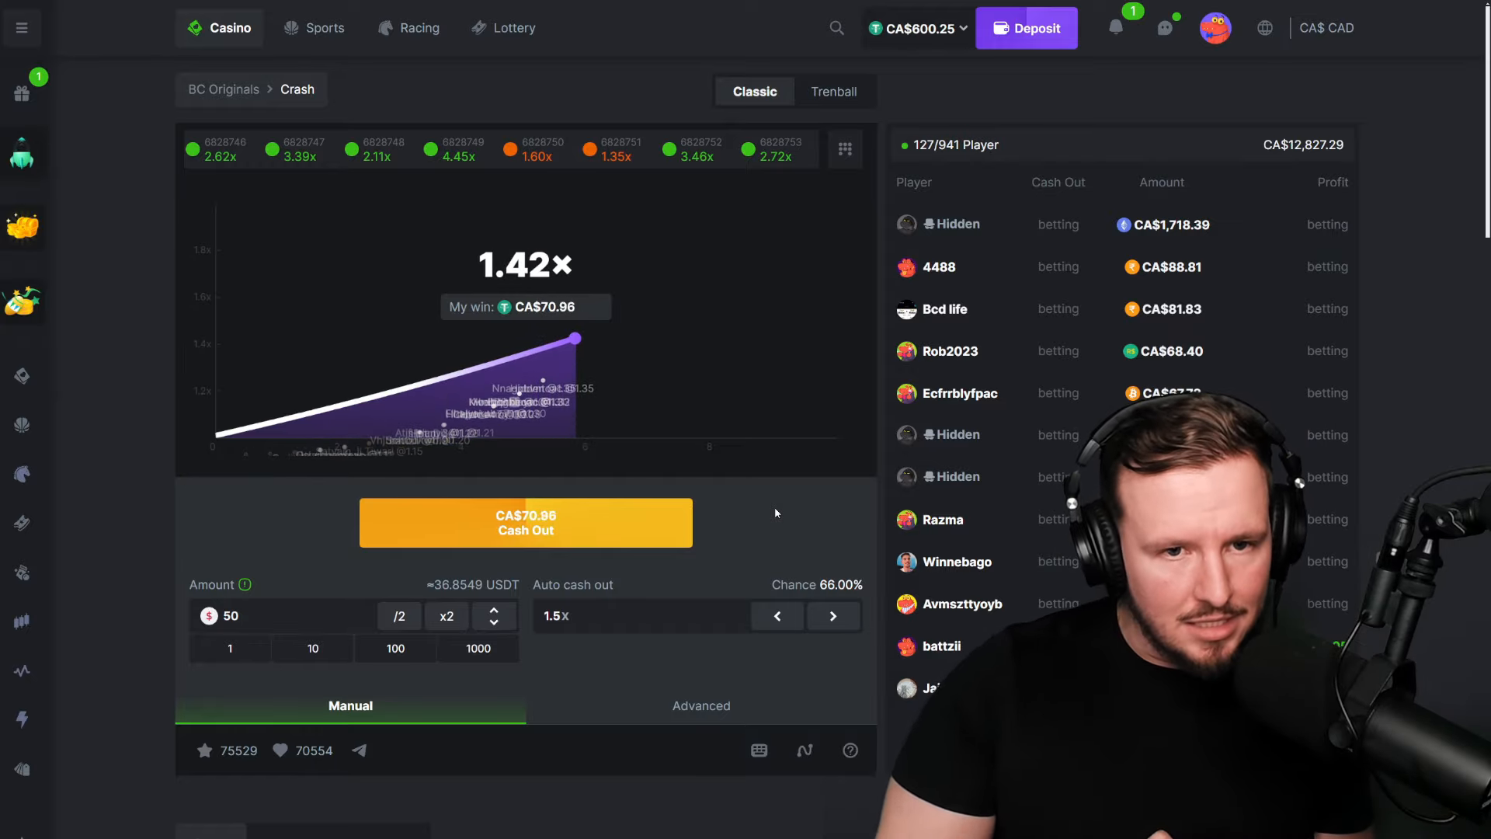
left_click(525, 522)
type("222")
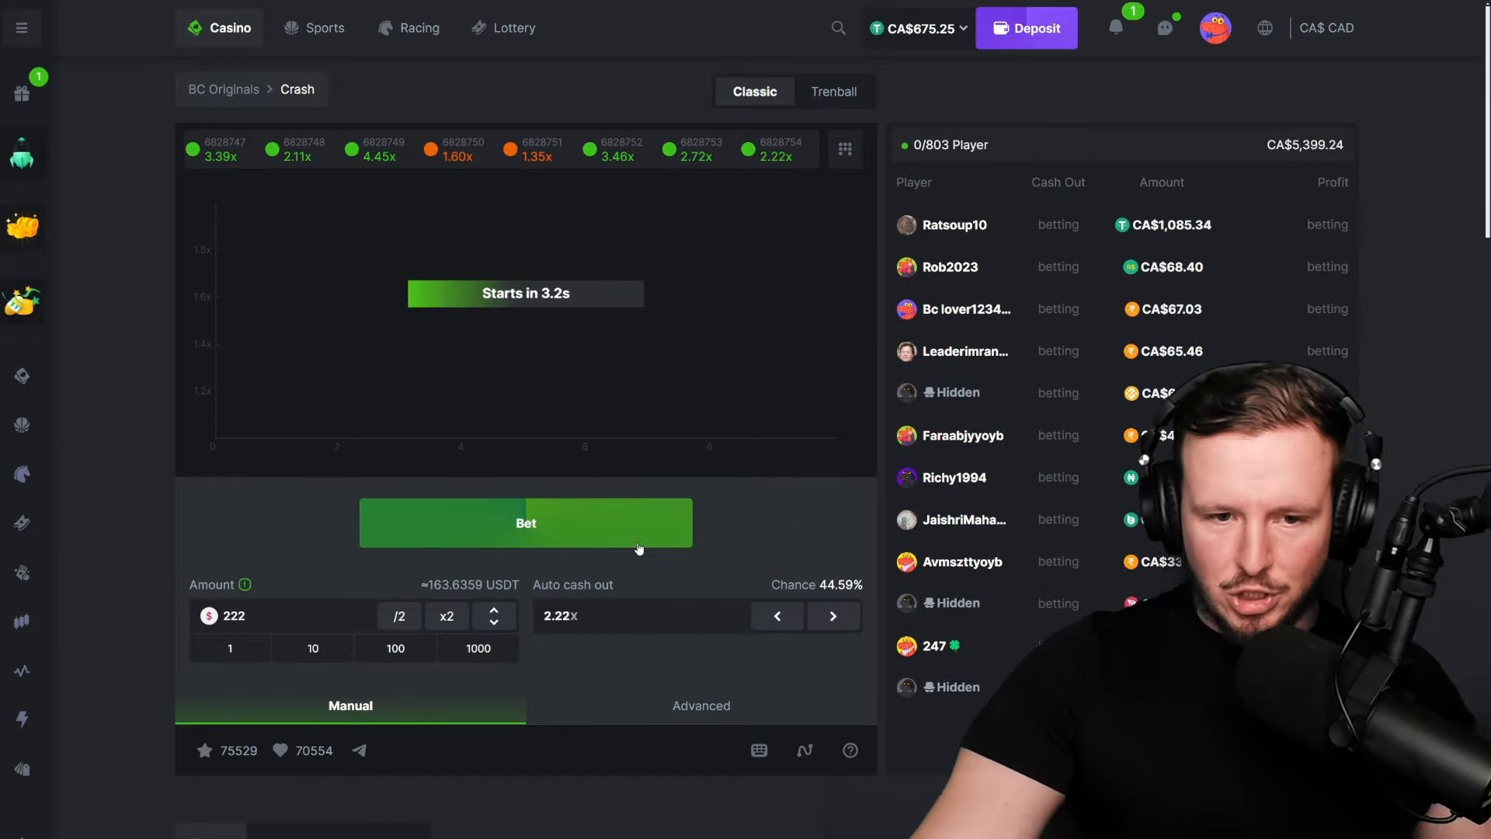
Play the 222 bet, then queue a 100 bet with a 3x auto cash-out
left_click(525, 522)
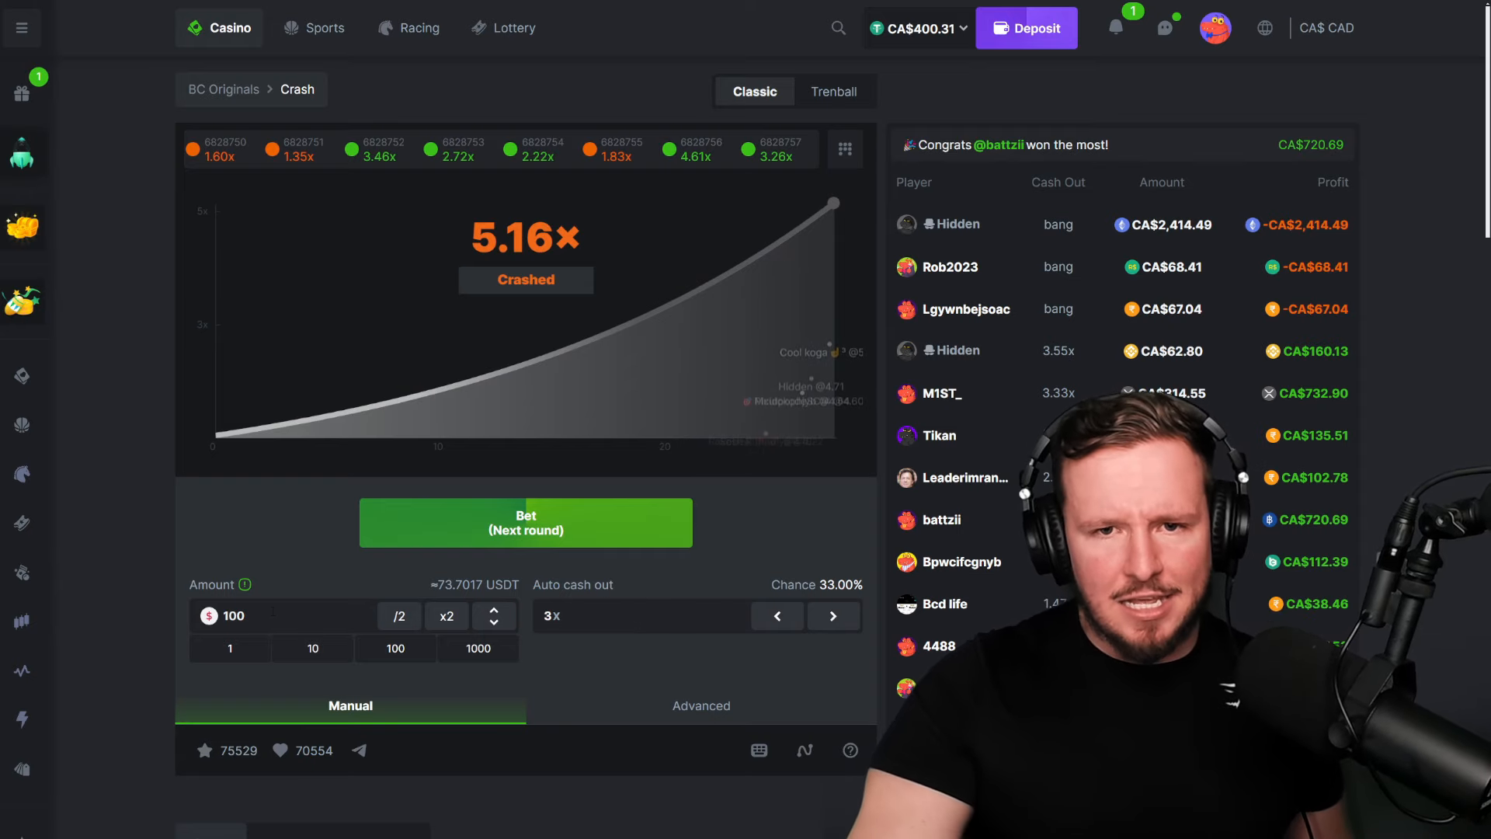
Double the stake to 200 and bet at 3.5x, then enter a 250 bet at 2x
left_click(446, 615)
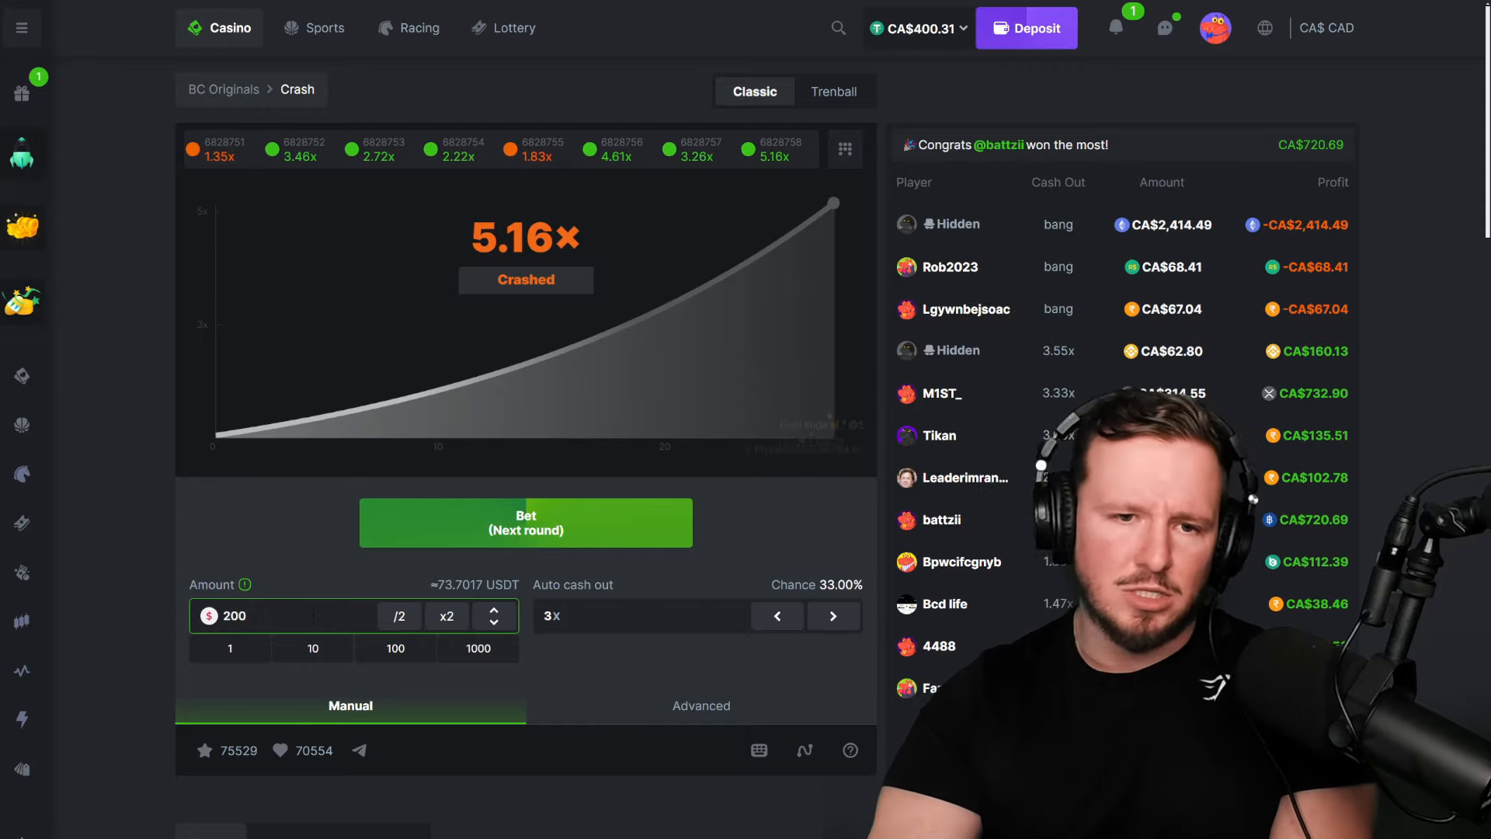
left_click(525, 522)
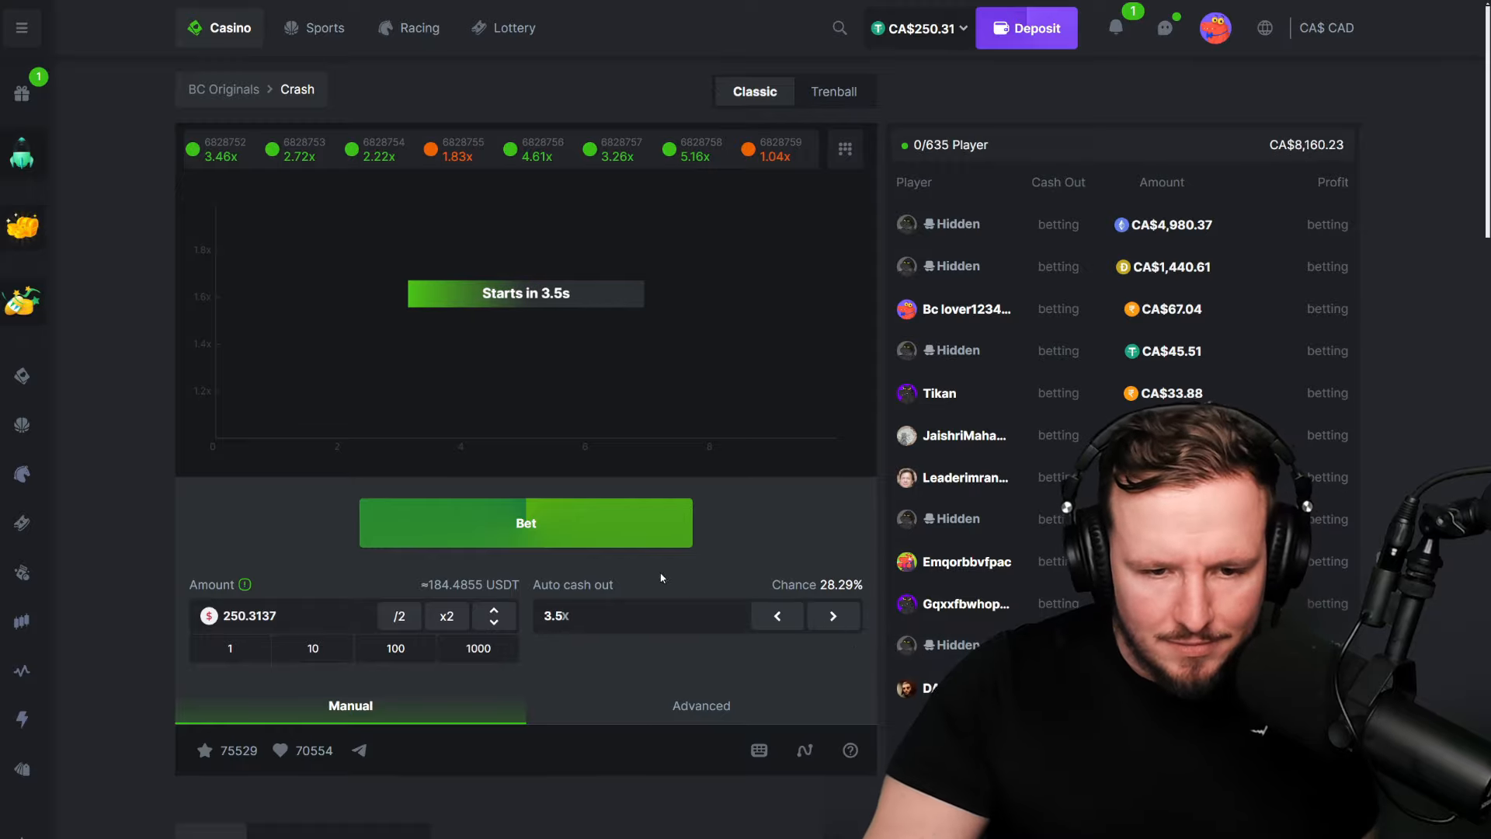
left_click(525, 522)
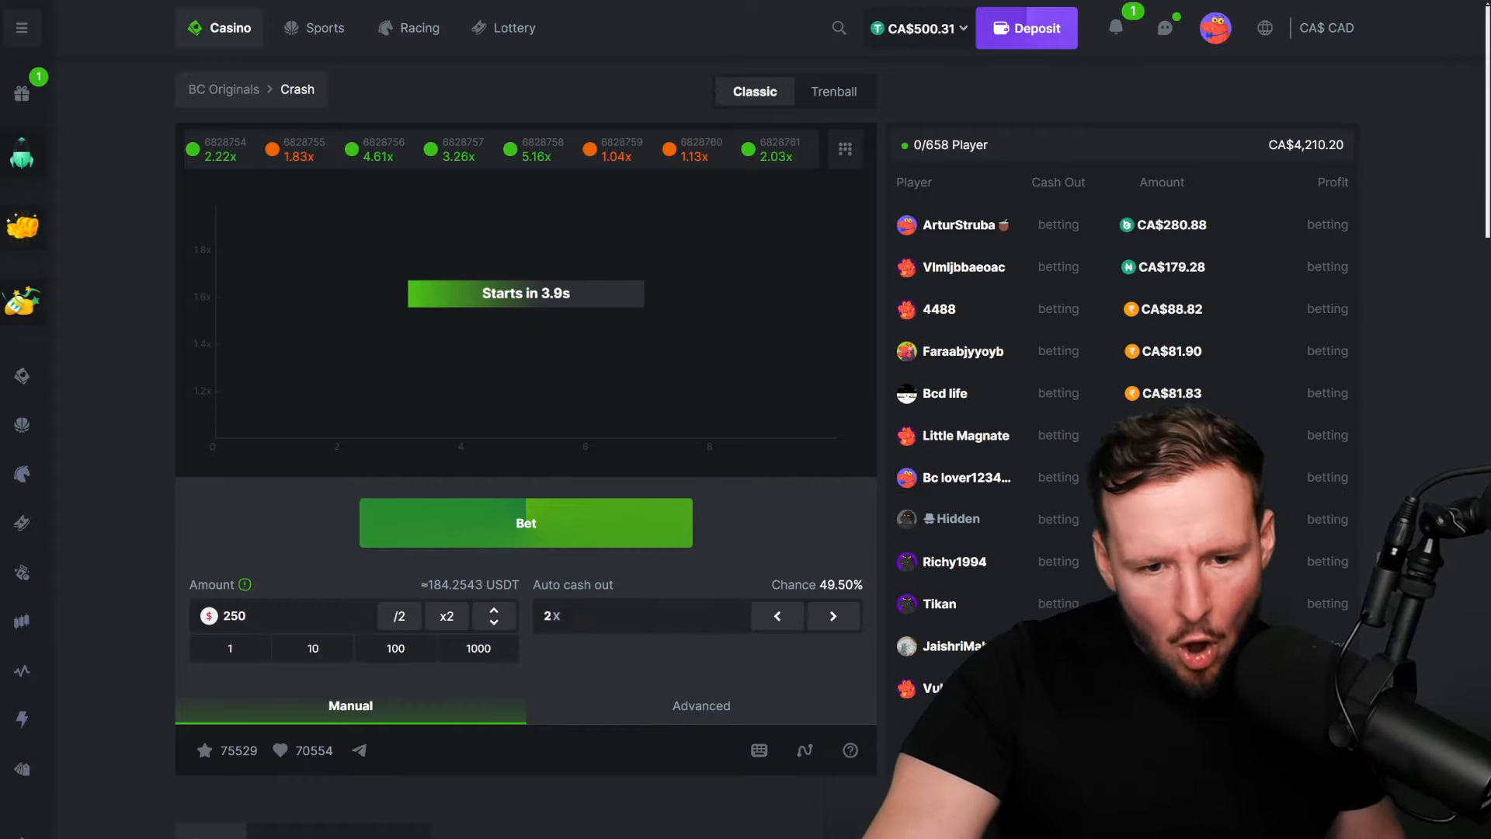
Play the 250 bet at 1.5x auto cash-out, winning CA$375 for a balance near CA$1,000
left_click(526, 522)
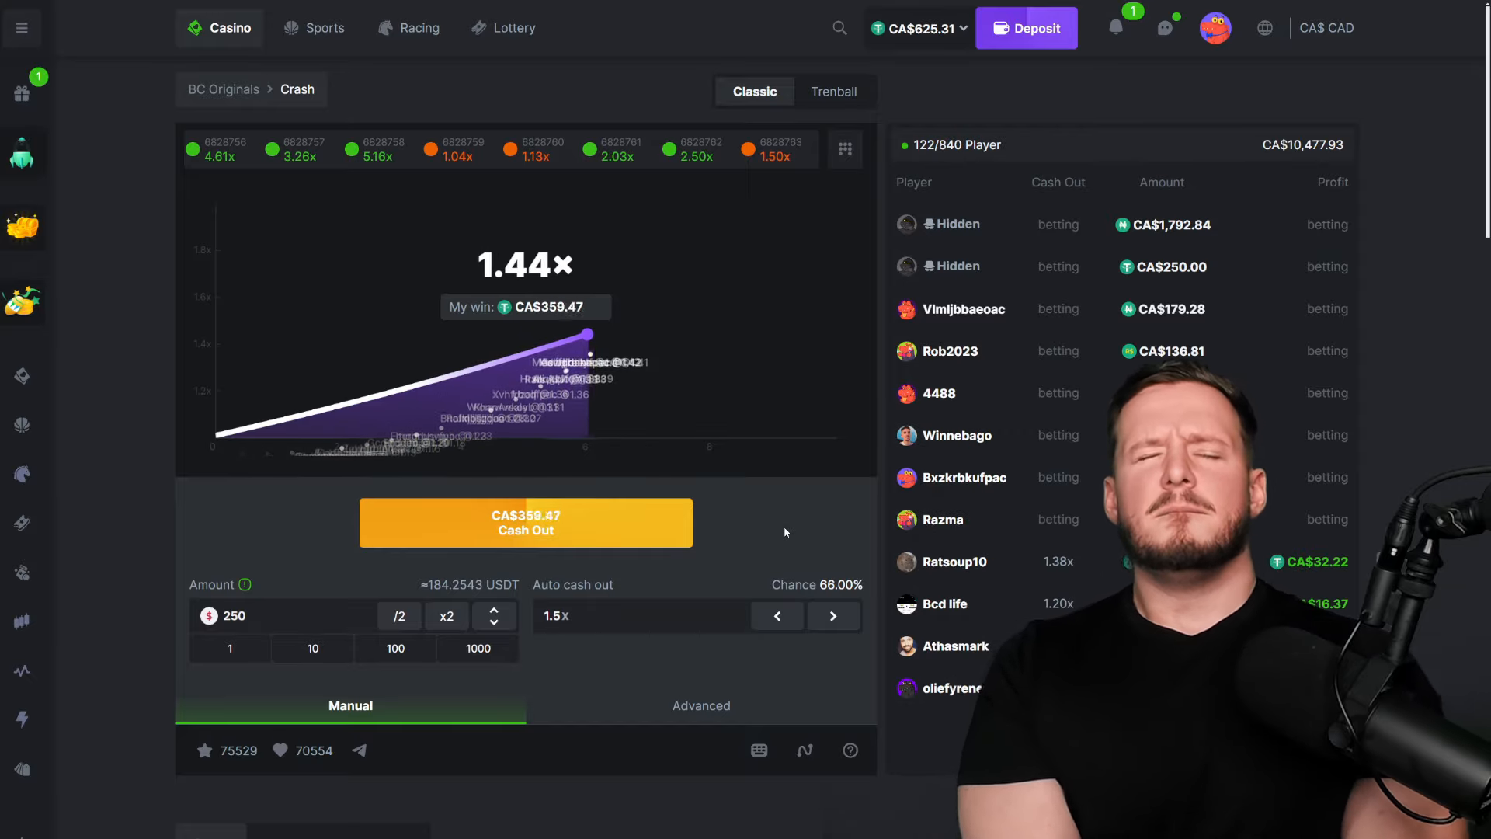
left_click(525, 522)
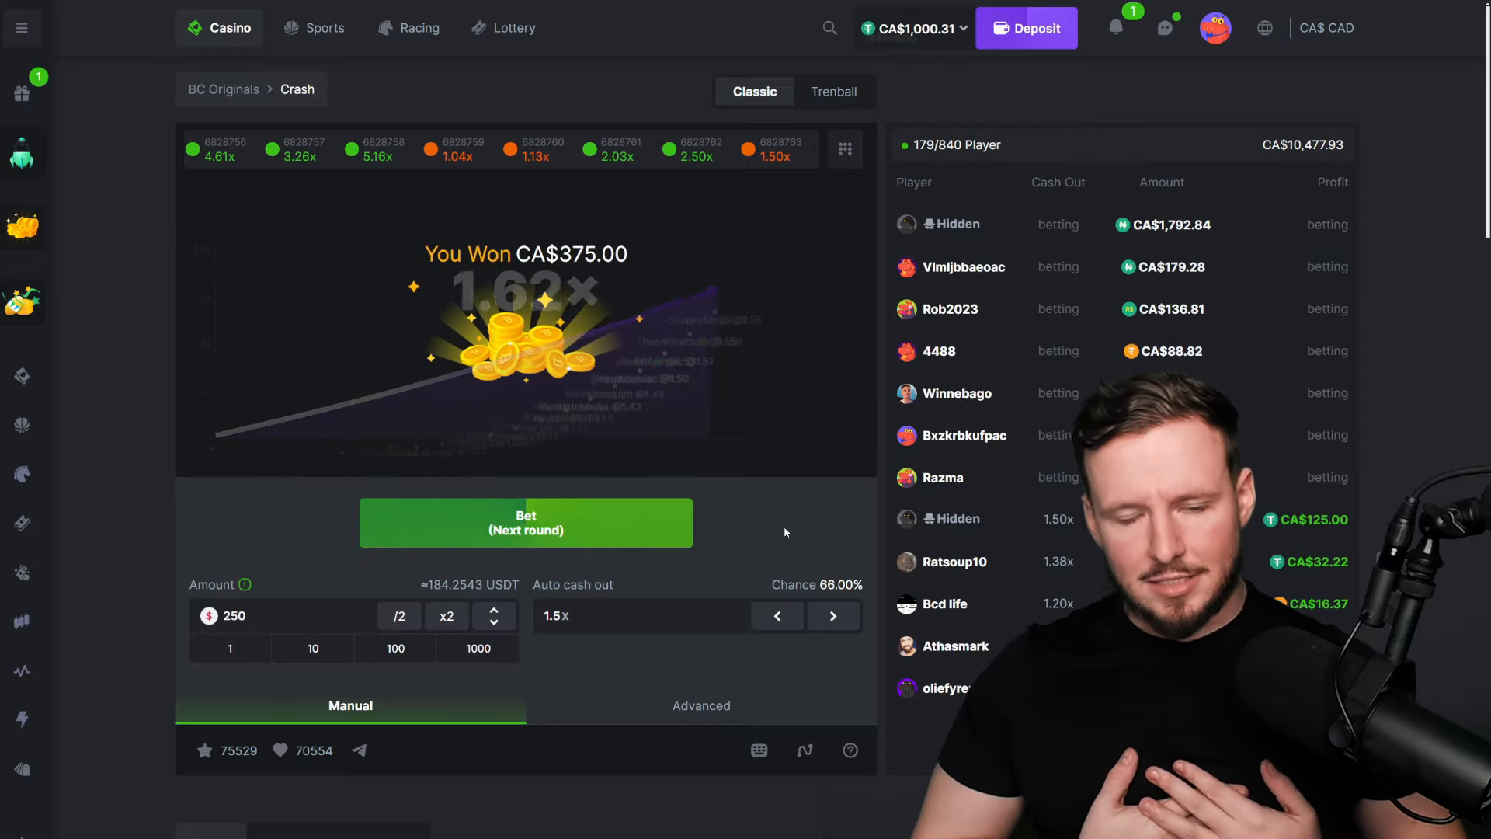